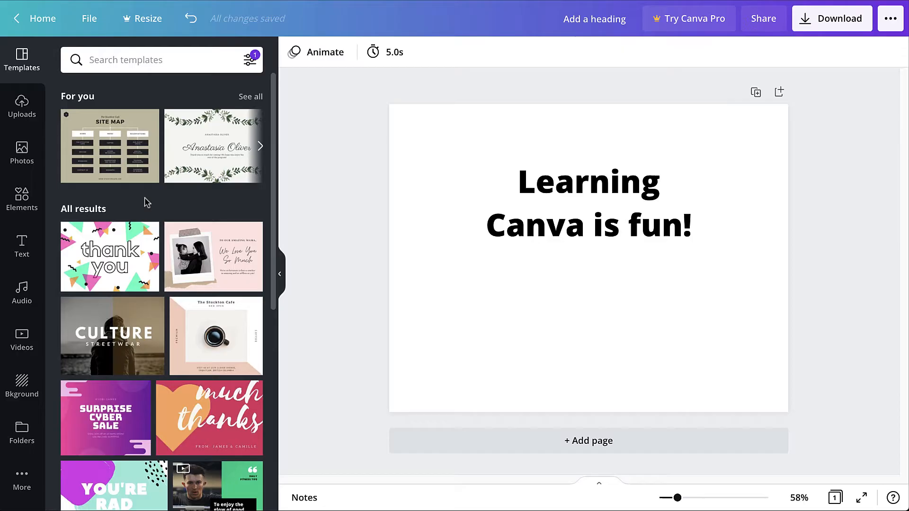
Open the Backgrounds panel showing colour swatches and background images.
{"action": "left_click", "coordinate": [21, 386]}
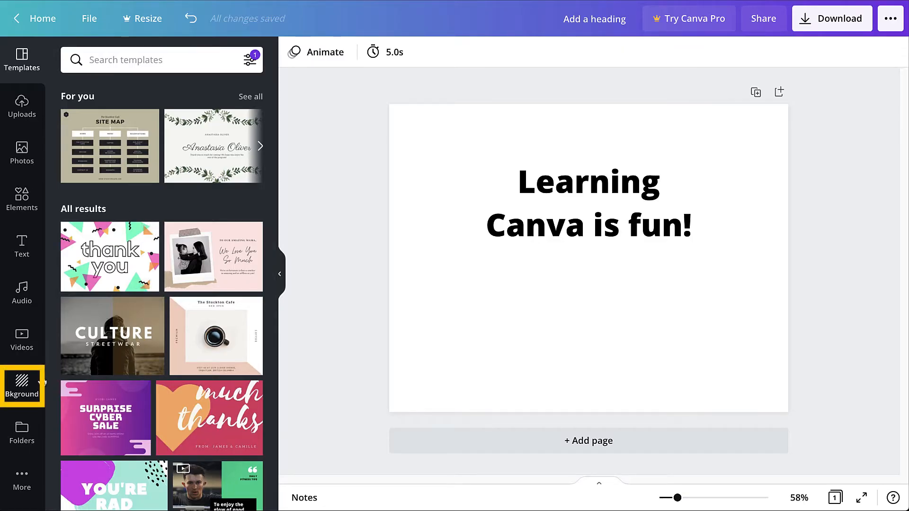
{"action": "left_click", "coordinate": [21, 386]}
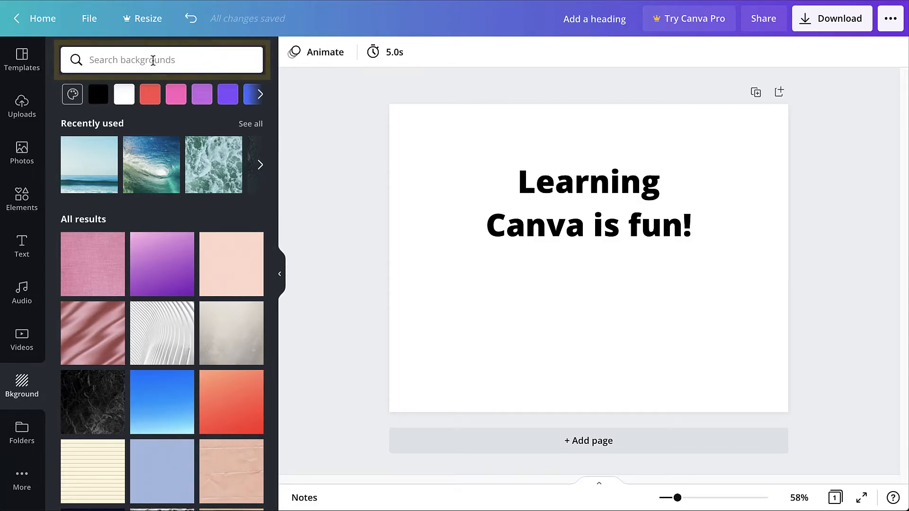
Search the background library for 'waves' to find ocean wave images.
{"action": "type", "text": "wave"}
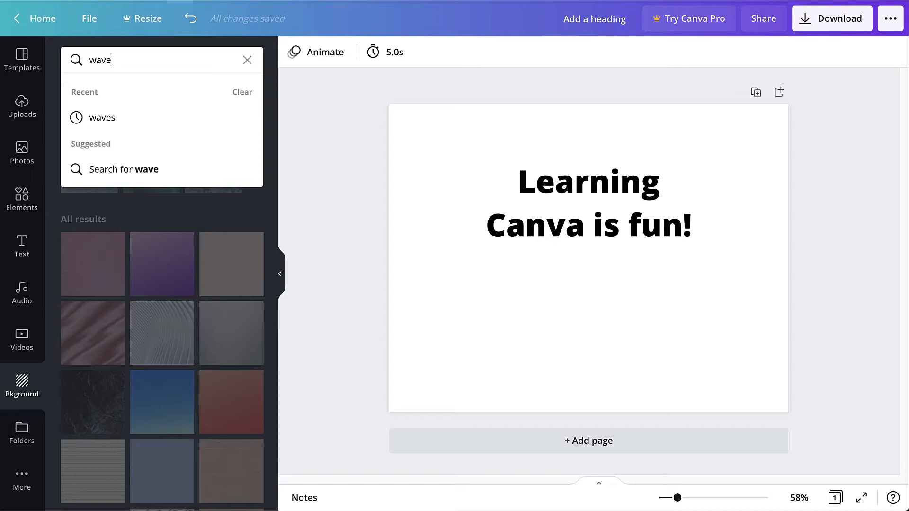
{"action": "left_click", "coordinate": [102, 118]}
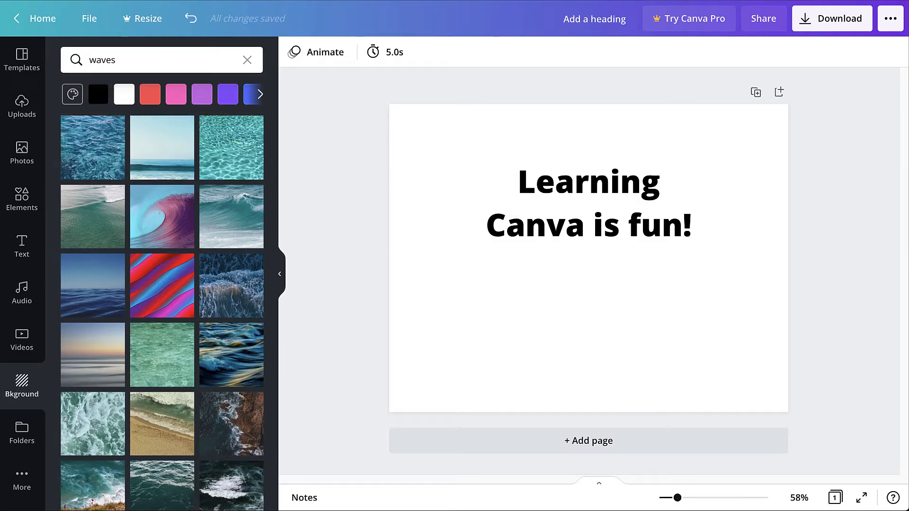
{"action": "mouse_move", "coordinate": [161, 146]}
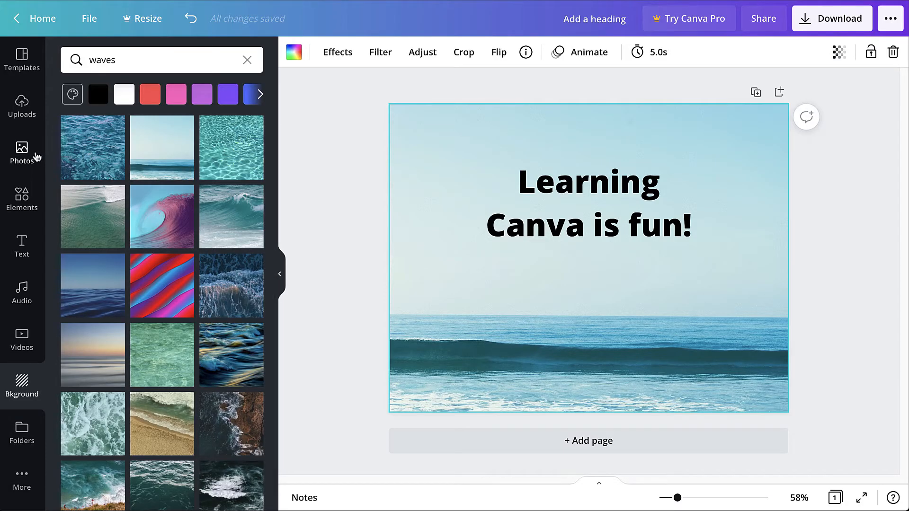
Open the Photos library and search for 'nature'.
{"action": "left_click", "coordinate": [246, 60]}
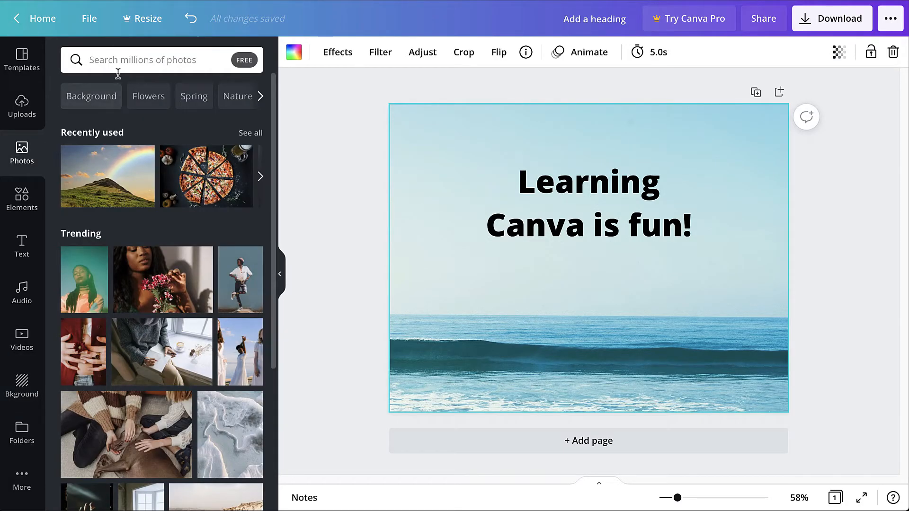
{"action": "type", "text": "nature"}
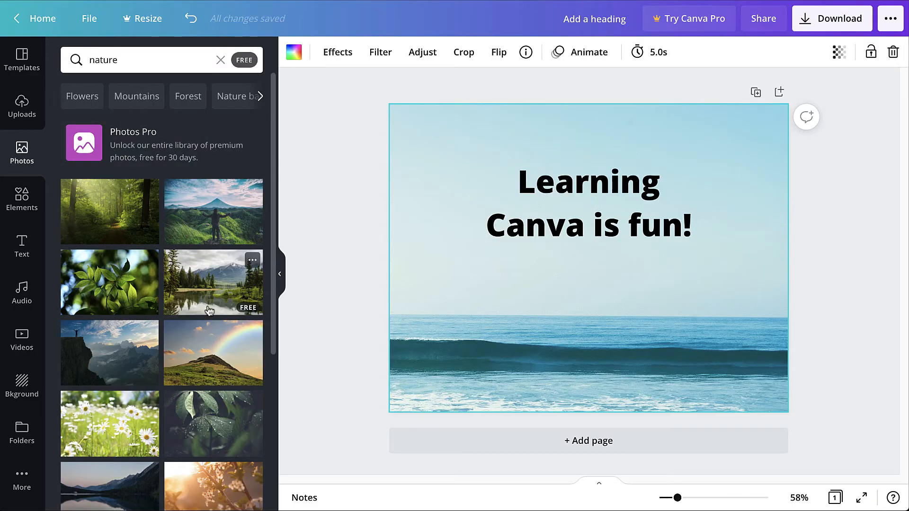
Insert the rainbow-over-grassy-hill photo from the nature results onto the page.
{"action": "left_click", "coordinate": [212, 352]}
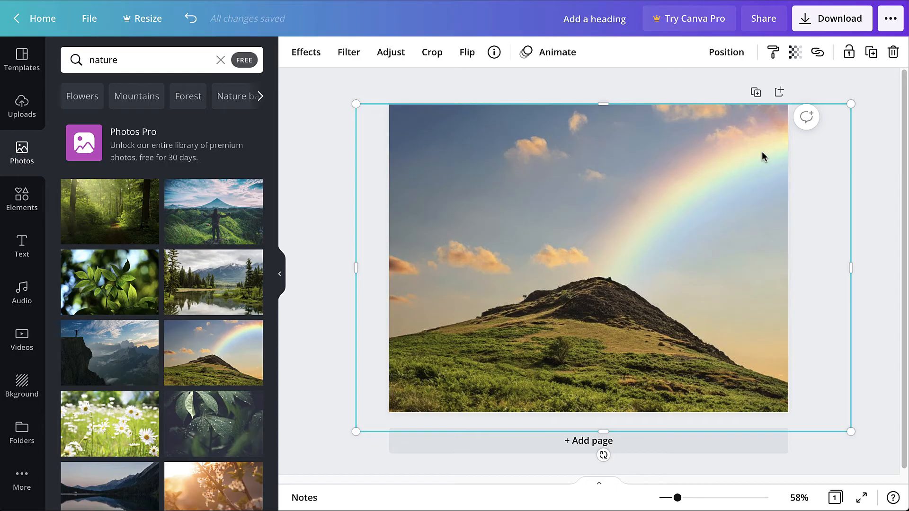
Send the rainbow hill photo behind 'Learning Canva is fun!' and lock it.
{"action": "right_click", "coordinate": [764, 156]}
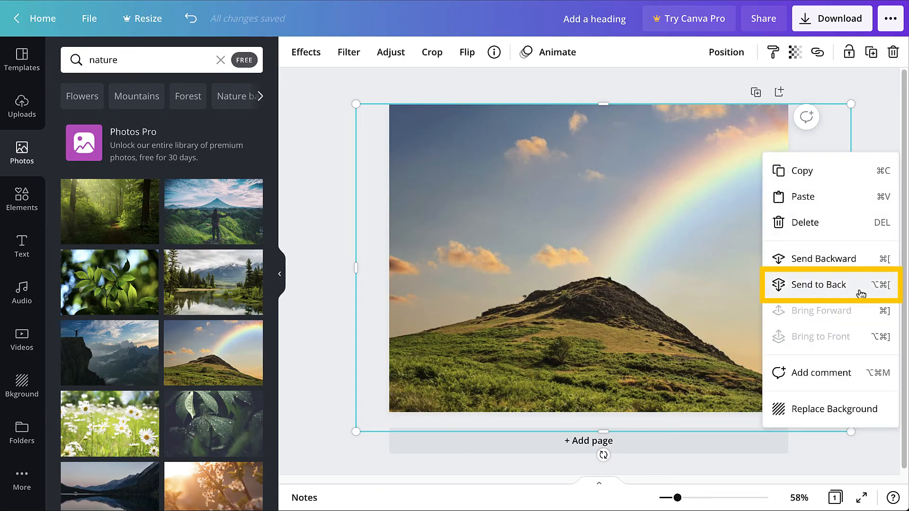
{"action": "left_click", "coordinate": [819, 285]}
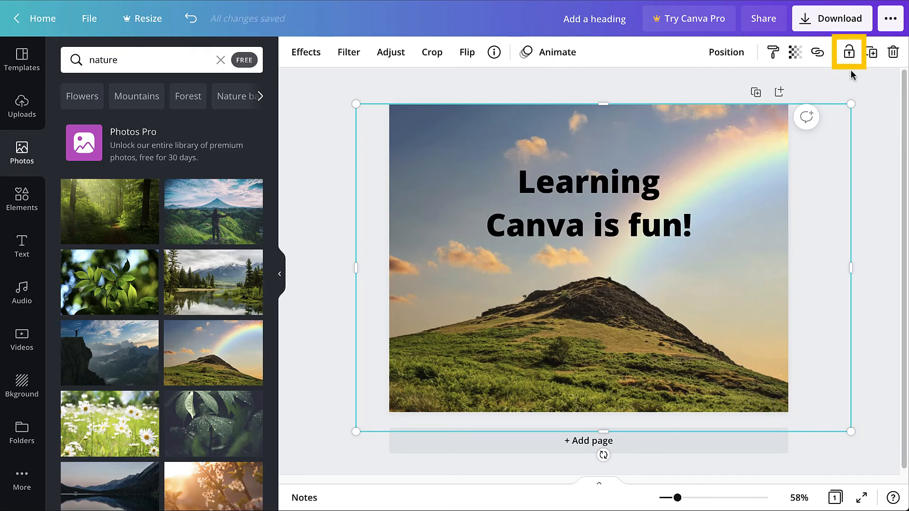
{"action": "left_click", "coordinate": [849, 52]}
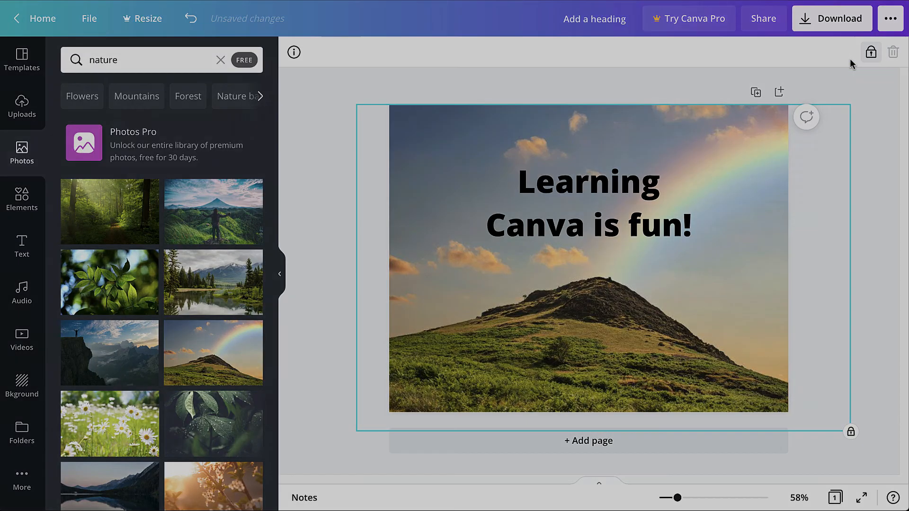